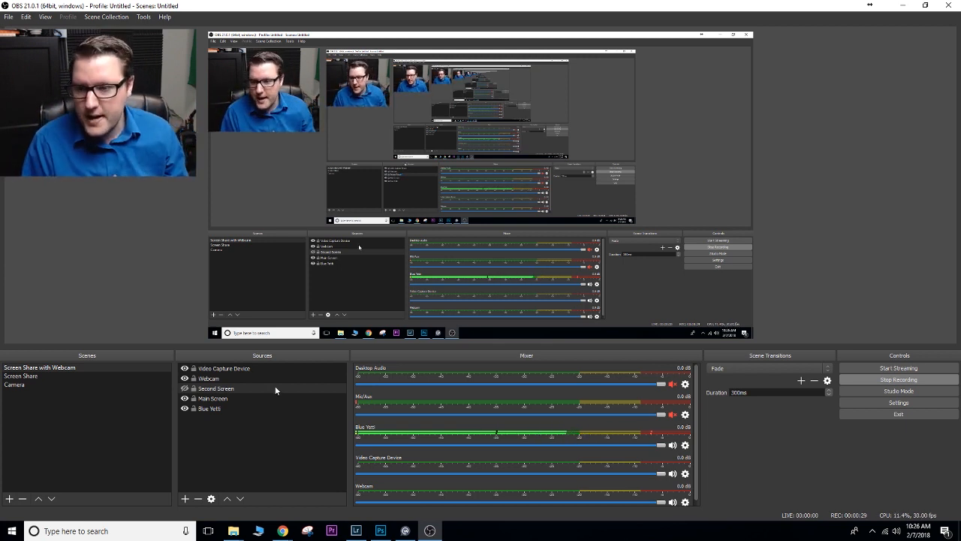
# Lower the Blue Yetti microphone volume and delete the Video Capture Device source
pyautogui.click(209, 378)
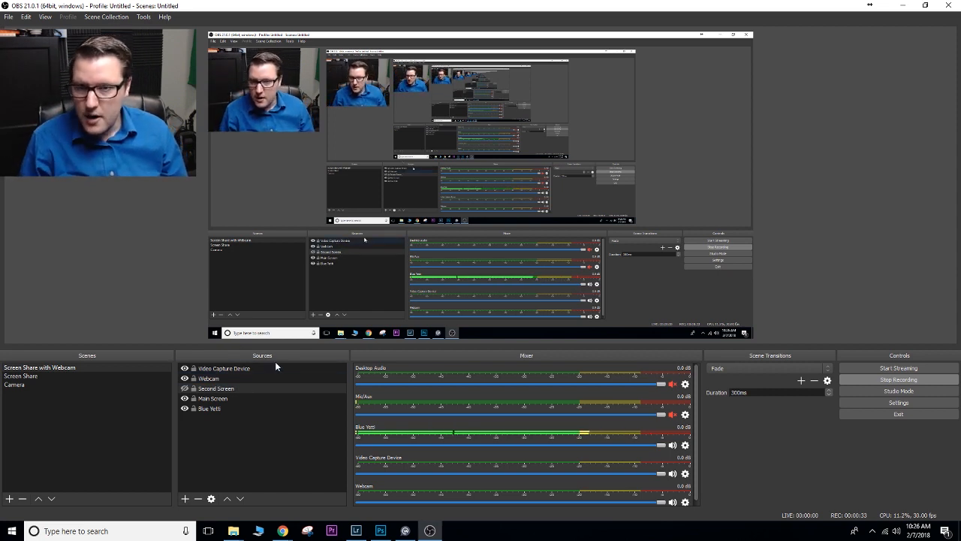
pyautogui.click(209, 377)
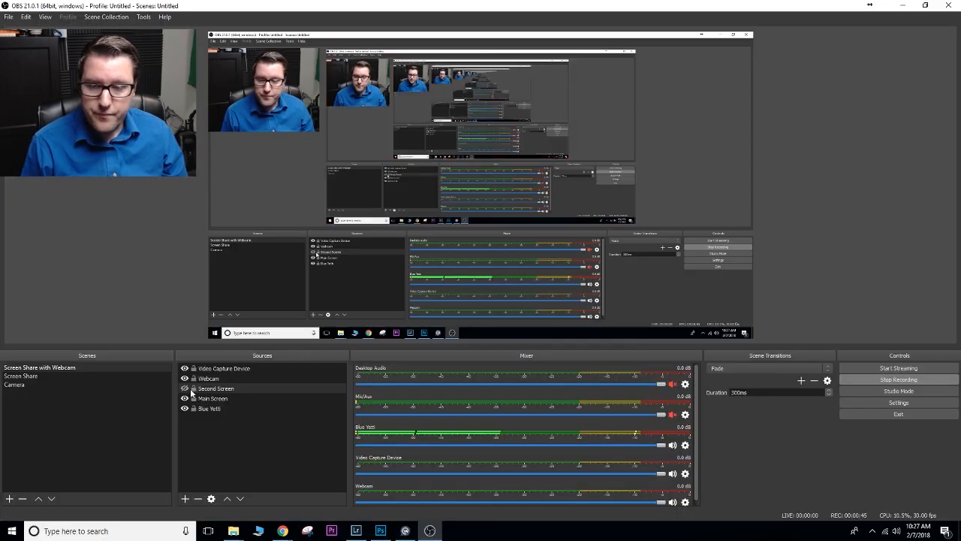
pyautogui.click(209, 408)
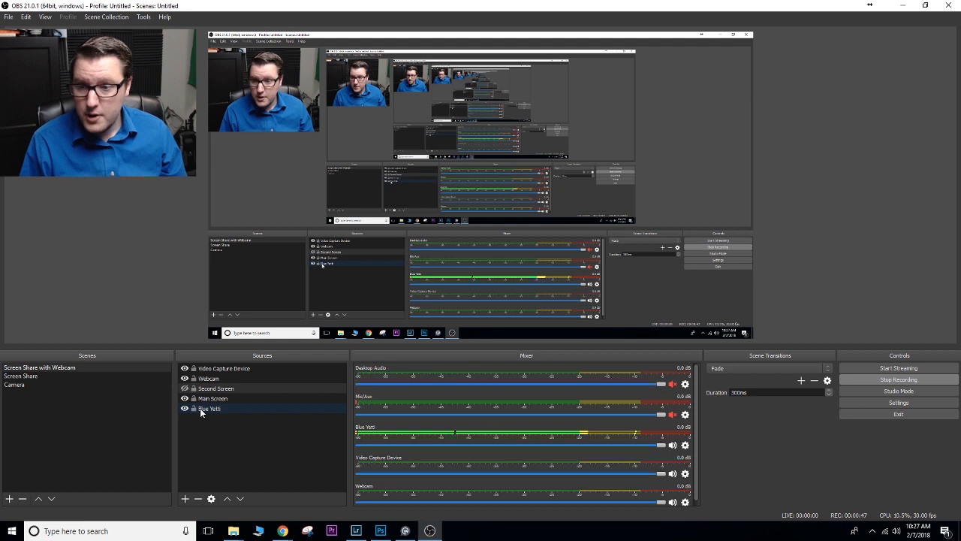
pyautogui.click(210, 408)
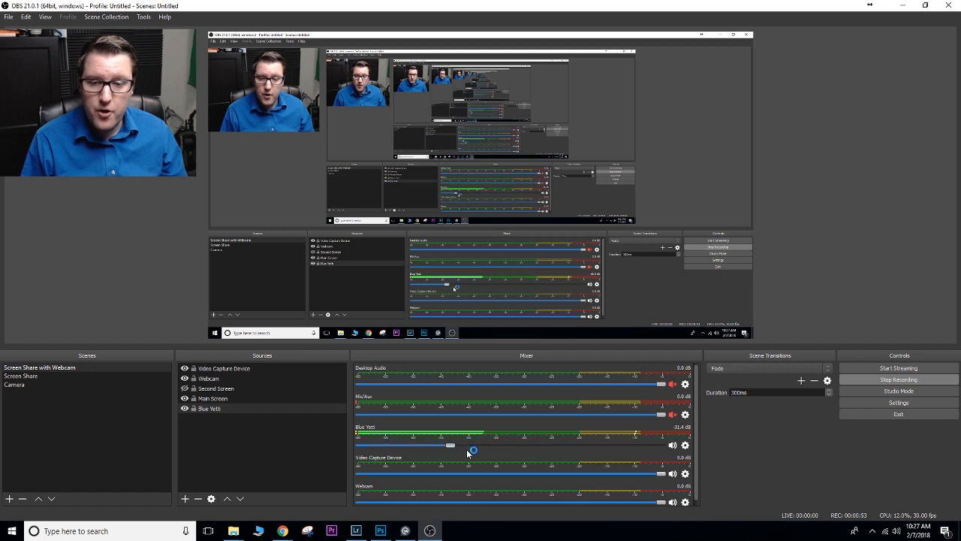
pyautogui.moveTo(451, 445); pyautogui.dragTo(661, 445)
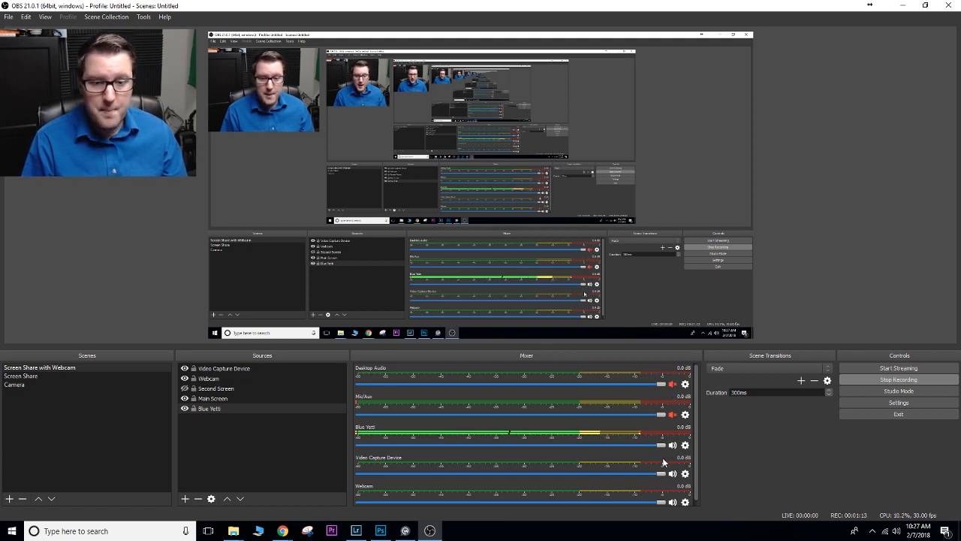
pyautogui.click(217, 388)
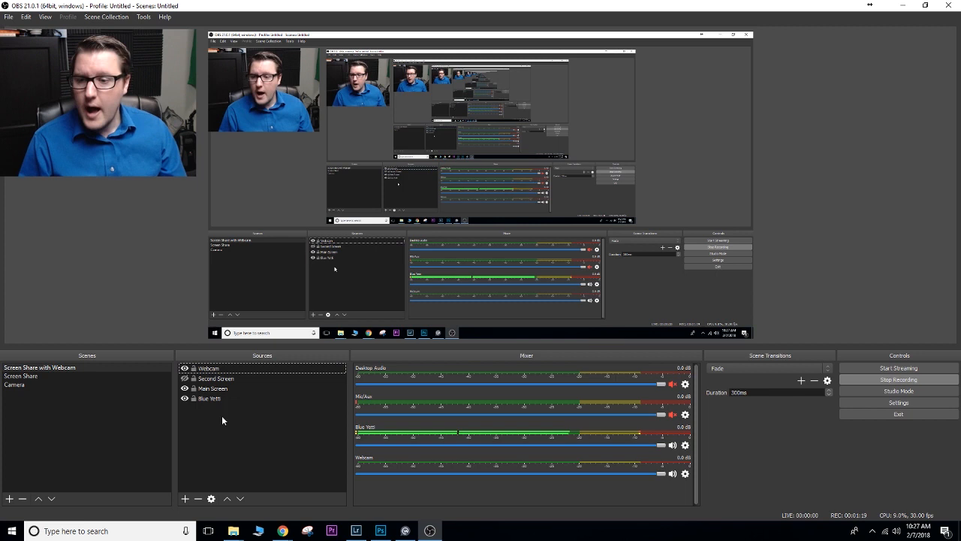
pyautogui.click(185, 498)
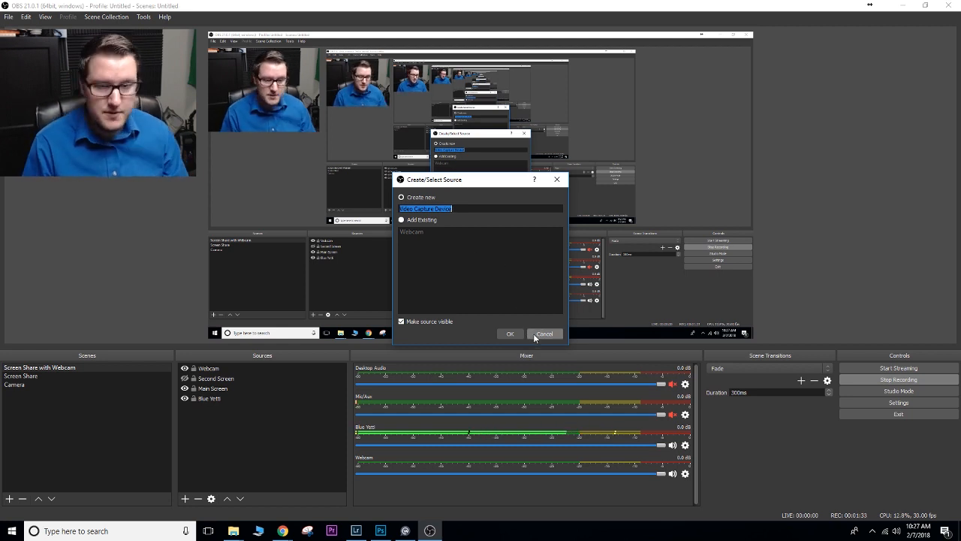
pyautogui.click(545, 333)
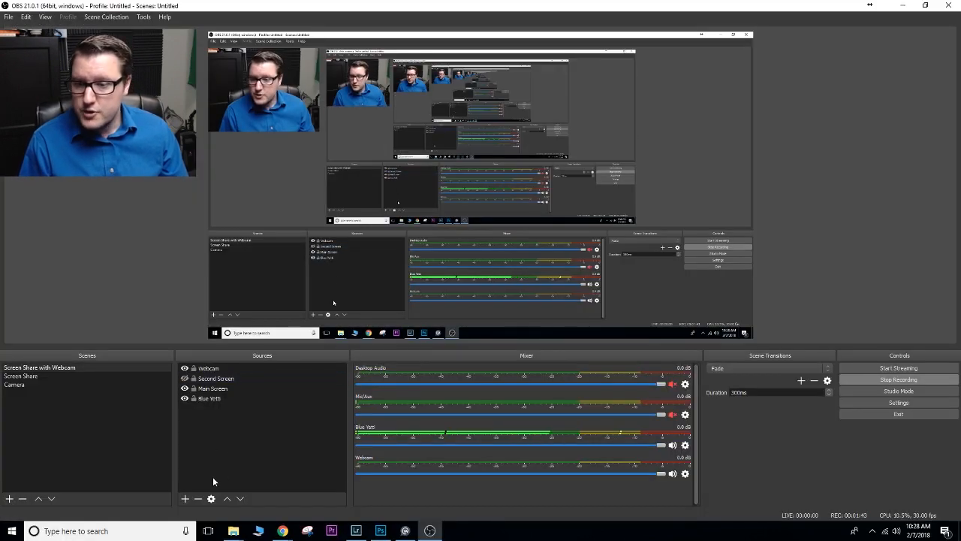
pyautogui.click(185, 498)
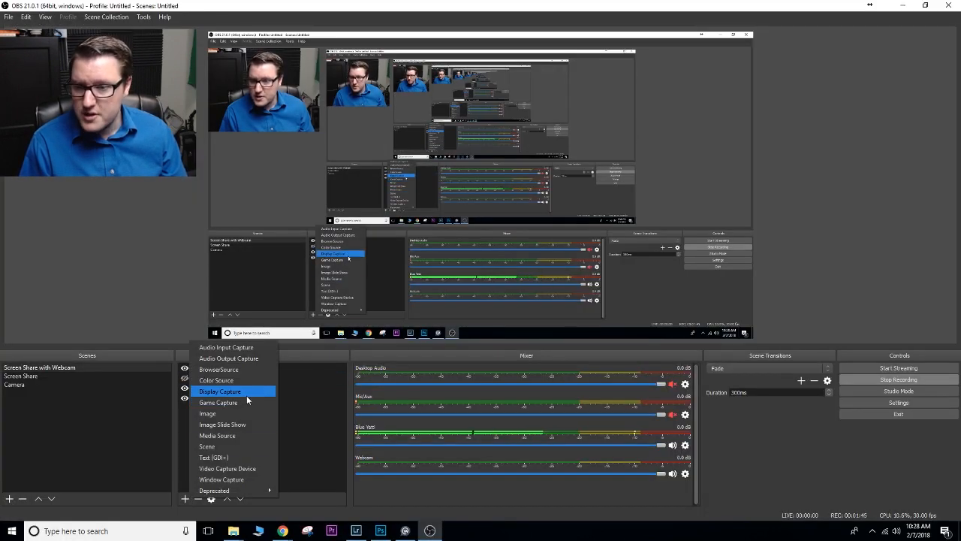
pyautogui.click(220, 391)
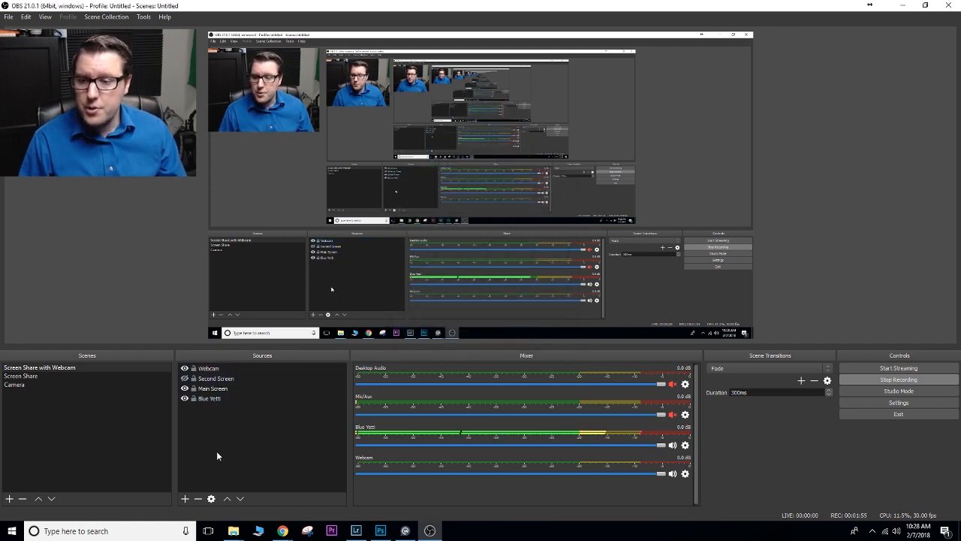
pyautogui.click(184, 498)
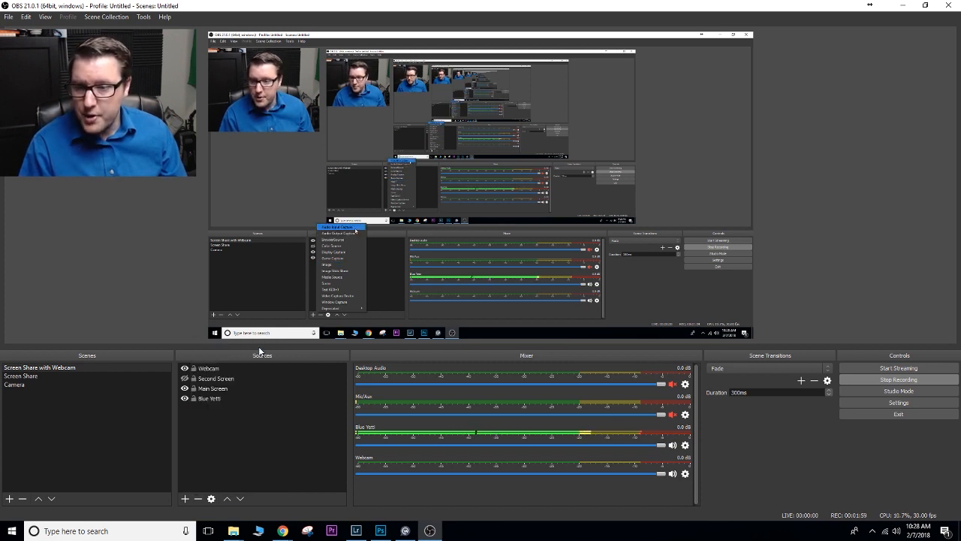
pyautogui.click(338, 227)
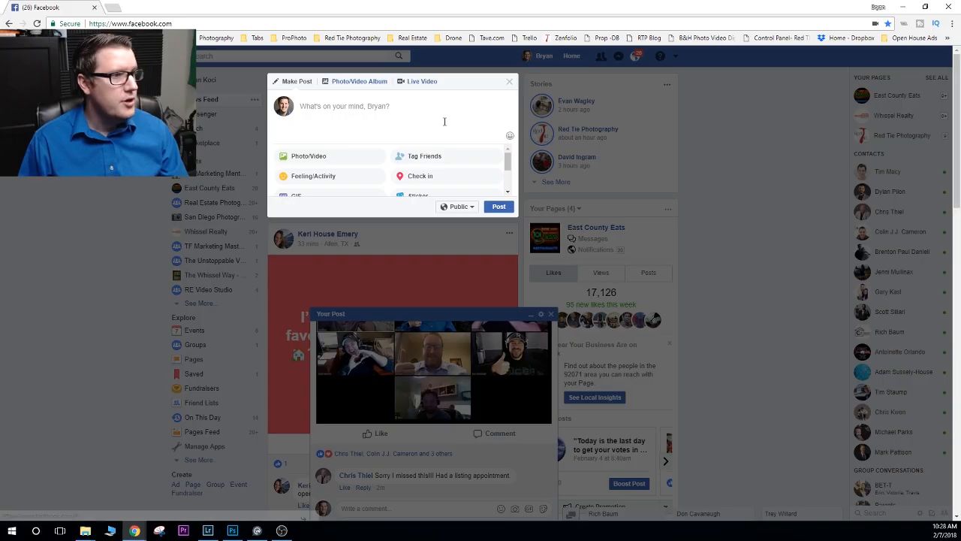
# Start a Facebook live video to show its server URL and stream key
pyautogui.click(418, 81)
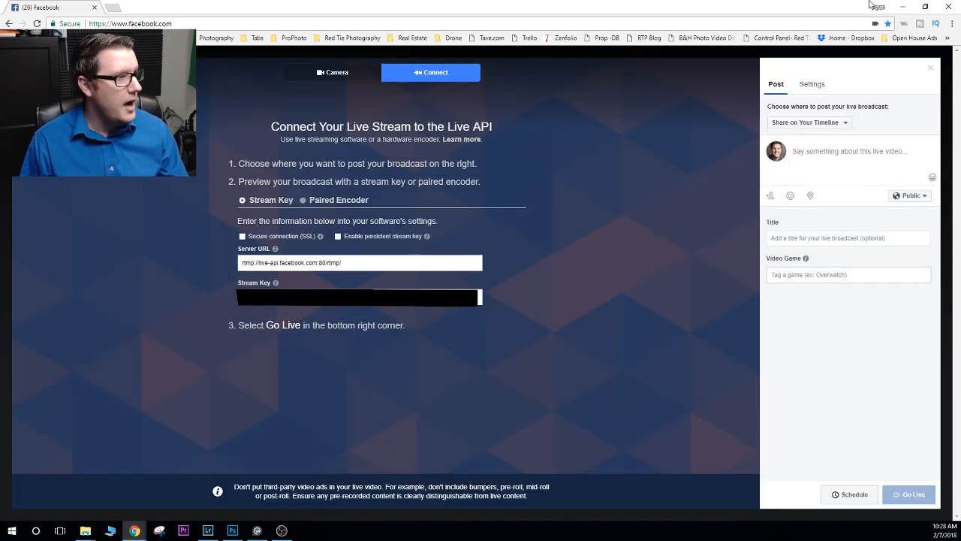
pyautogui.click(207, 531)
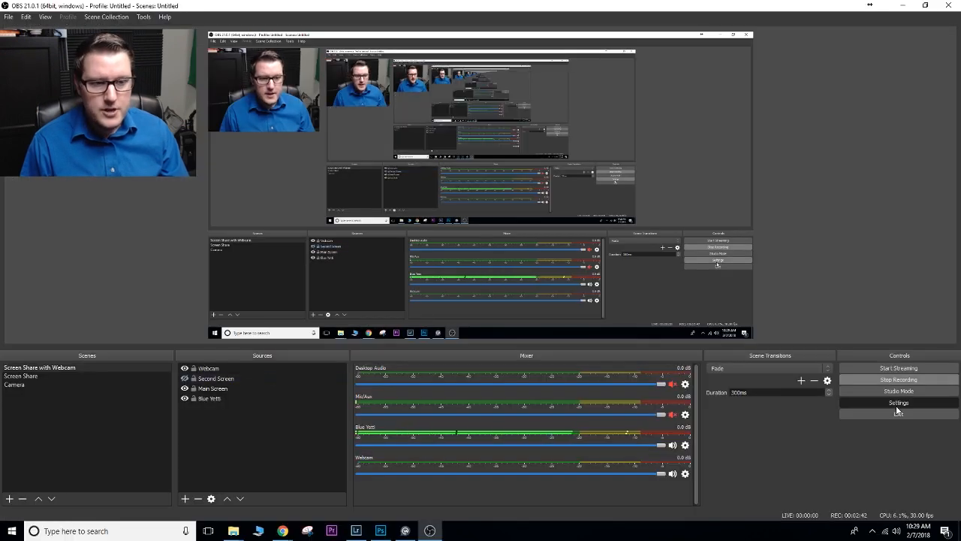
# Confirm OBS streams to Facebook Live with a stream key, then reopen the Facebook page
pyautogui.click(898, 403)
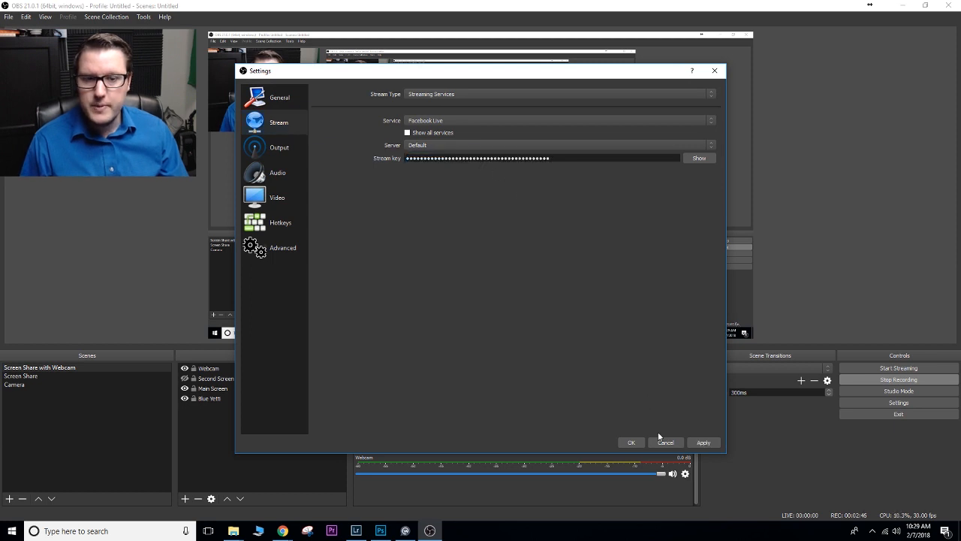
pyautogui.click(665, 442)
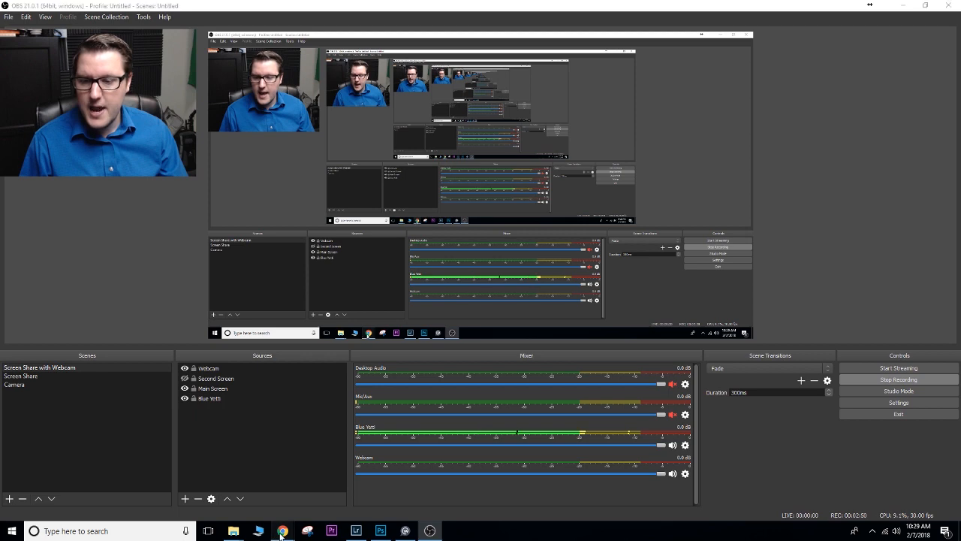
pyautogui.click(282, 531)
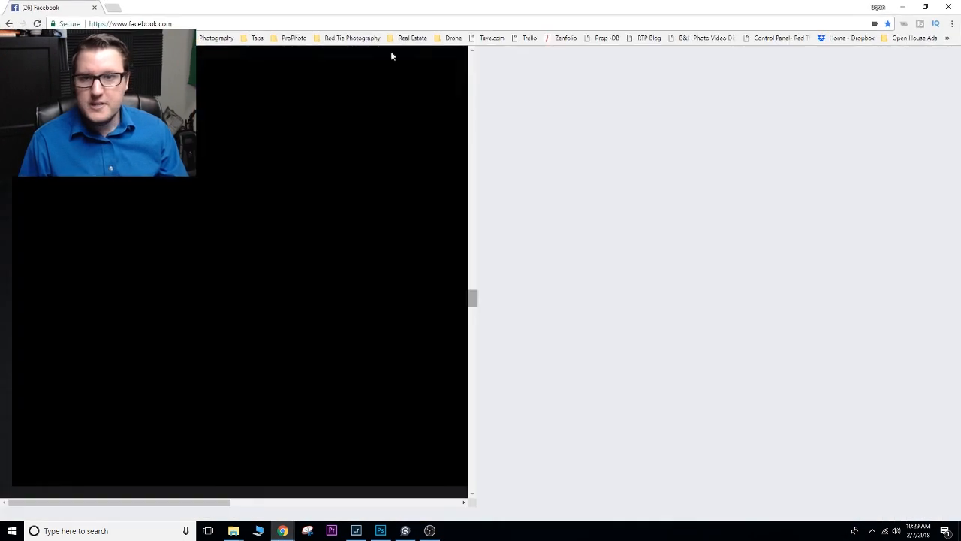